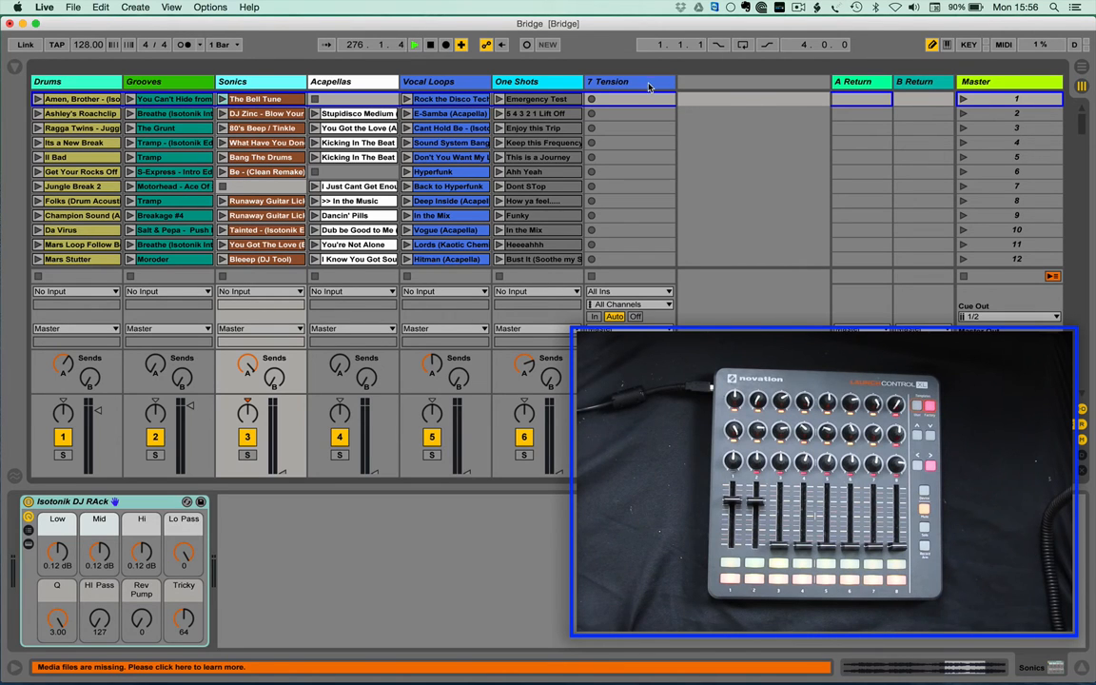
Select the 7 Tension track to show its Tension string instrument in Device View
{"action": "left_click", "coordinate": [623, 81]}
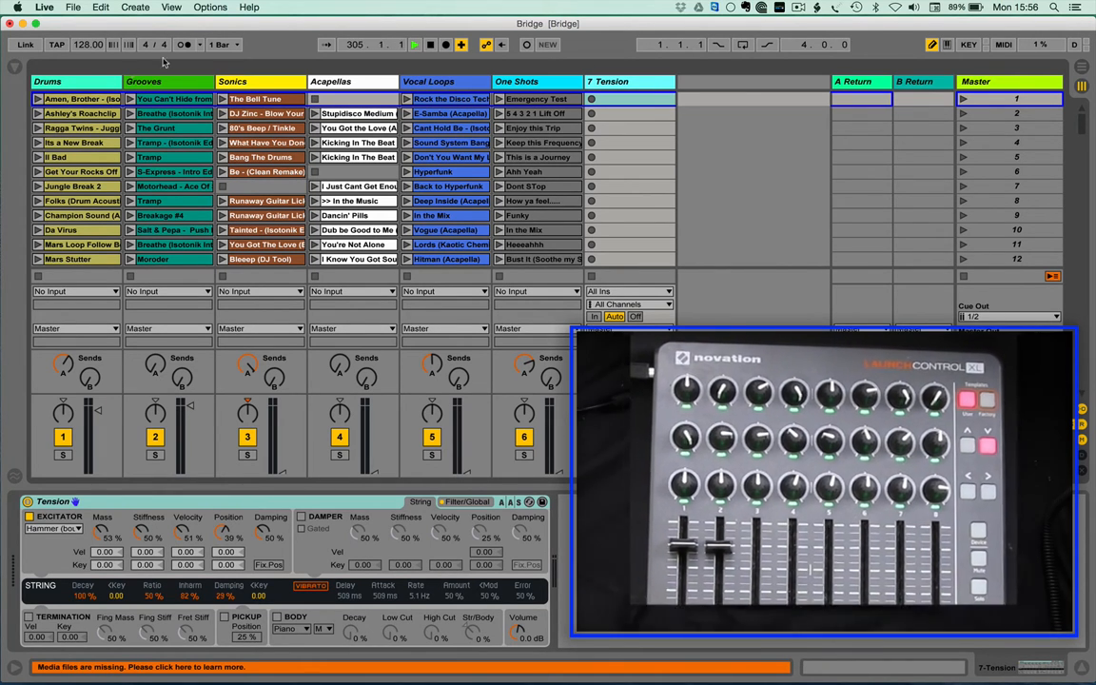
{"action": "left_click", "coordinate": [47, 81]}
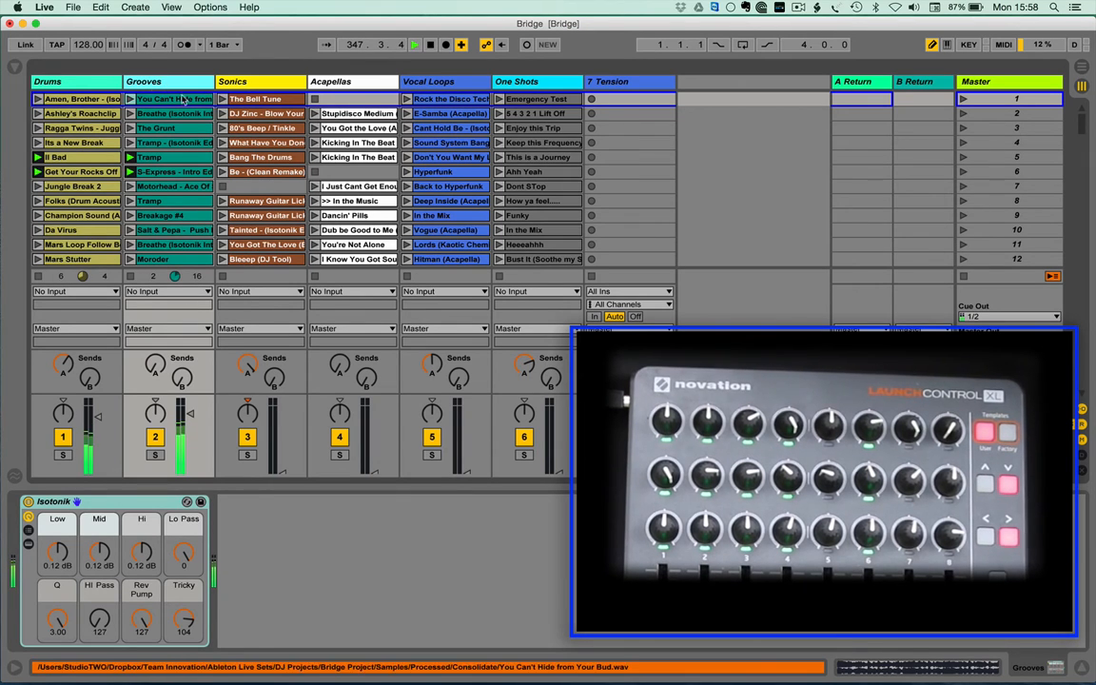
Select Drums, then Sonics, showing Sonics' Isotonik DJ rack (Q 3.00, Tricky 64)
{"action": "left_click", "coordinate": [144, 81]}
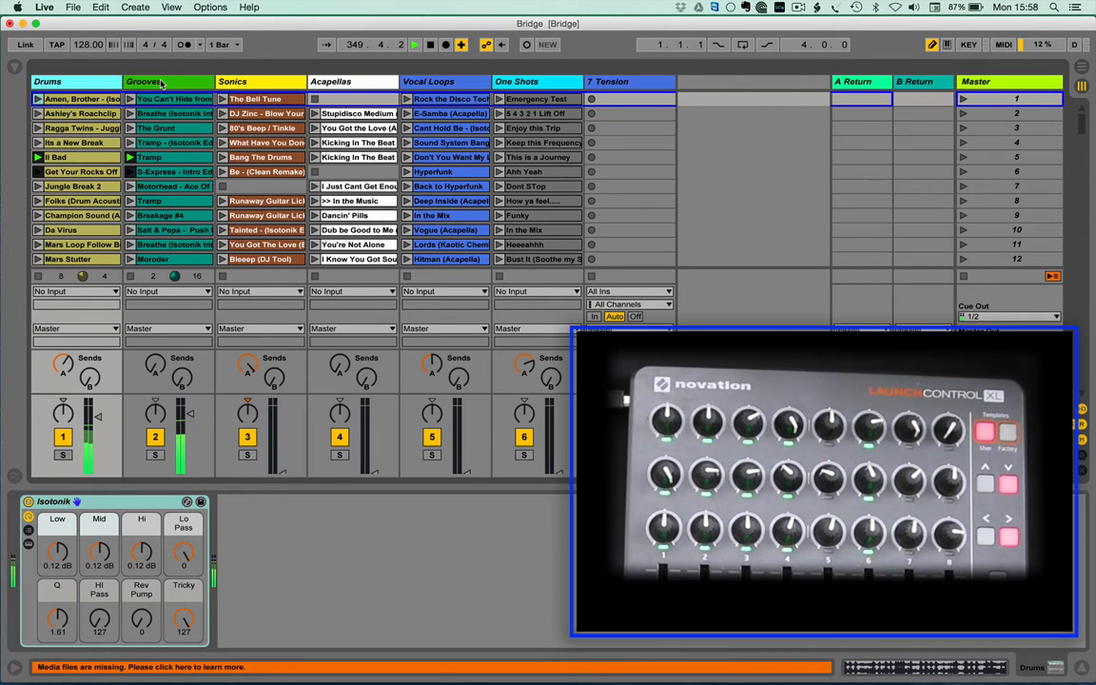
{"action": "left_click", "coordinate": [143, 81]}
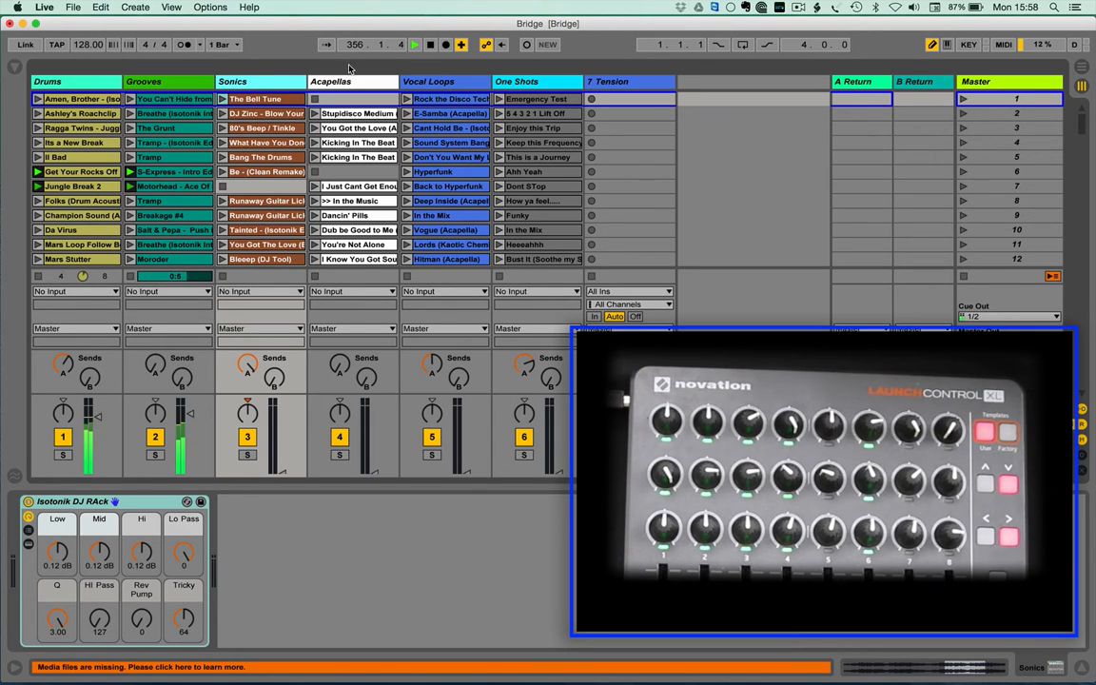
Visit Vocal Loops and Tension, then reselect Grooves to show its Isotonik rack (Rev Pump 127)
{"action": "left_click", "coordinate": [428, 81]}
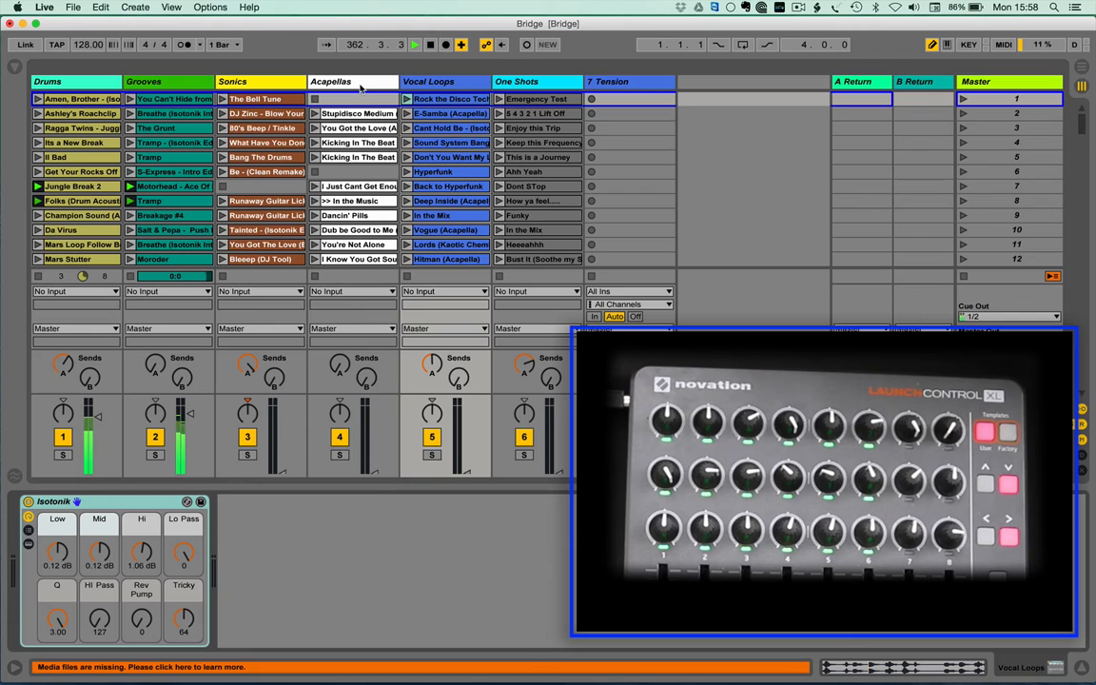
{"action": "left_click", "coordinate": [438, 81]}
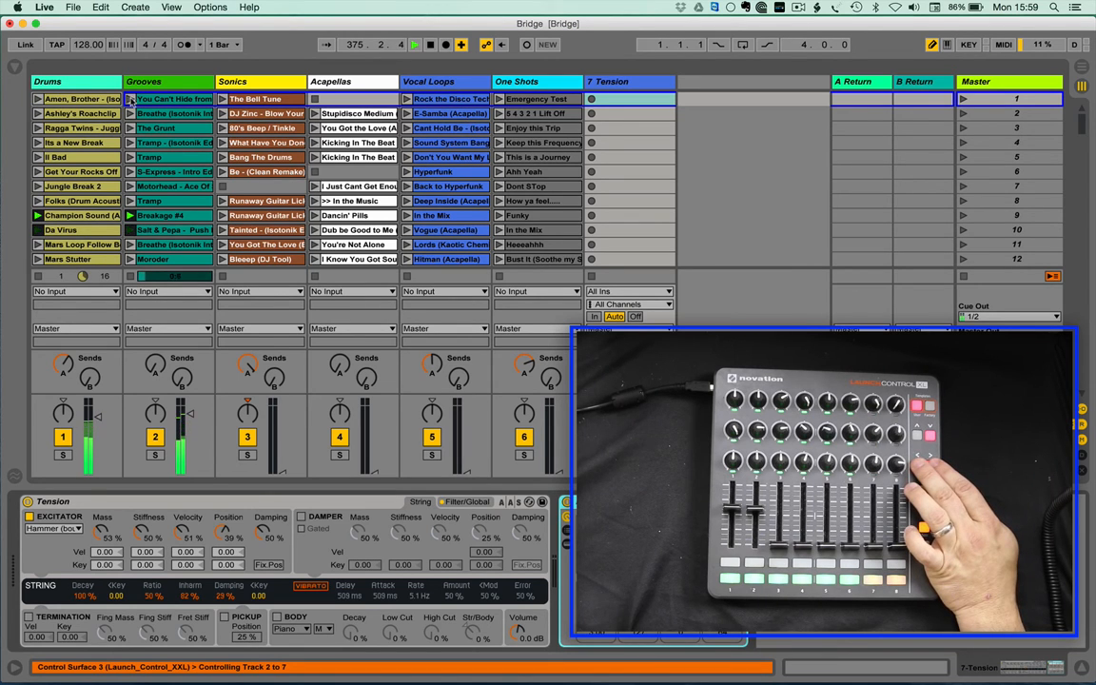
{"action": "left_click", "coordinate": [152, 81]}
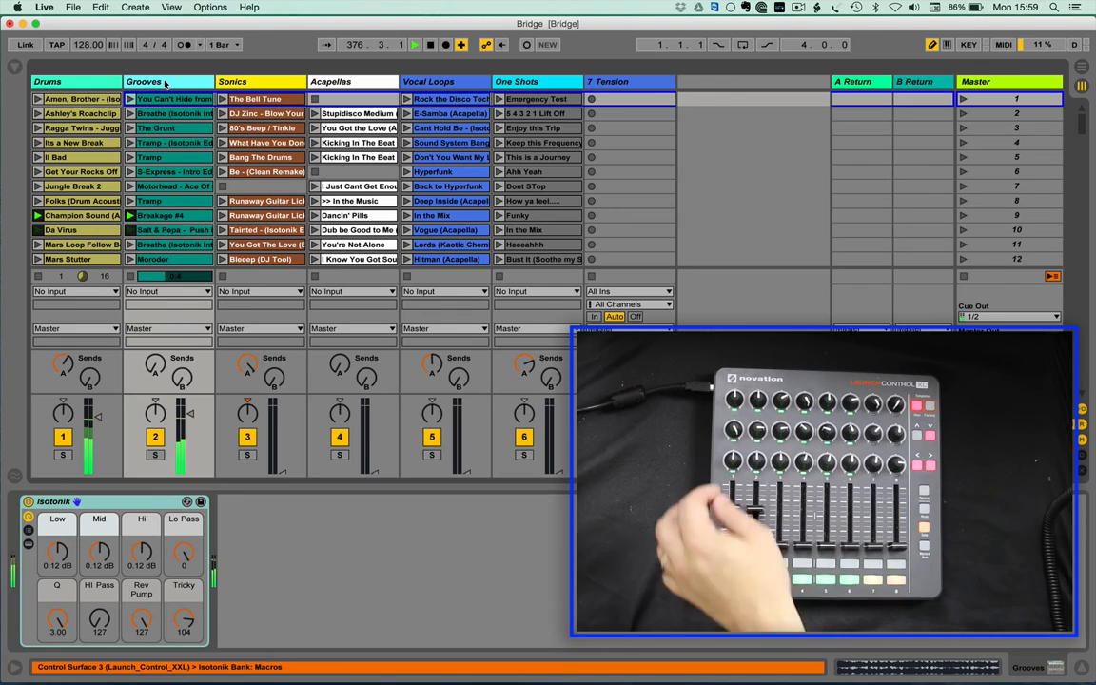